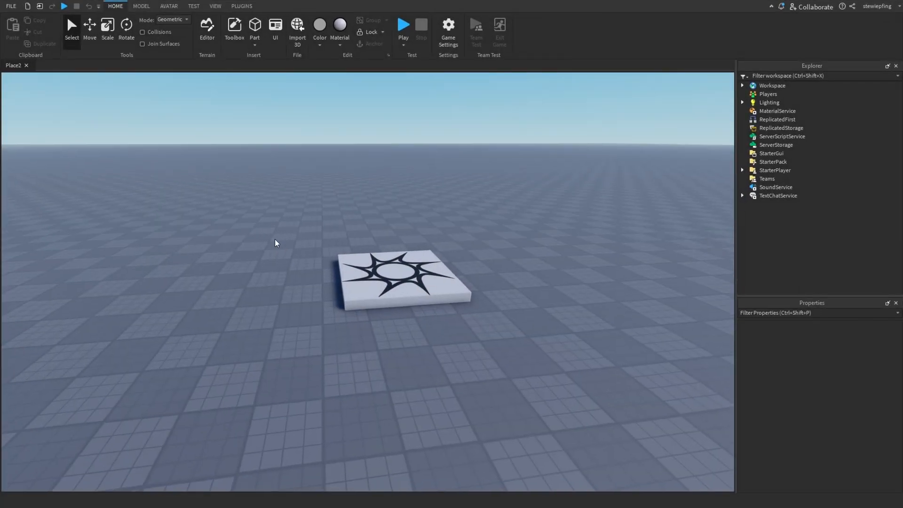
Enable the Command Bar from the View options and place the caret in it
{"action": "left_click", "coordinate": [214, 6]}
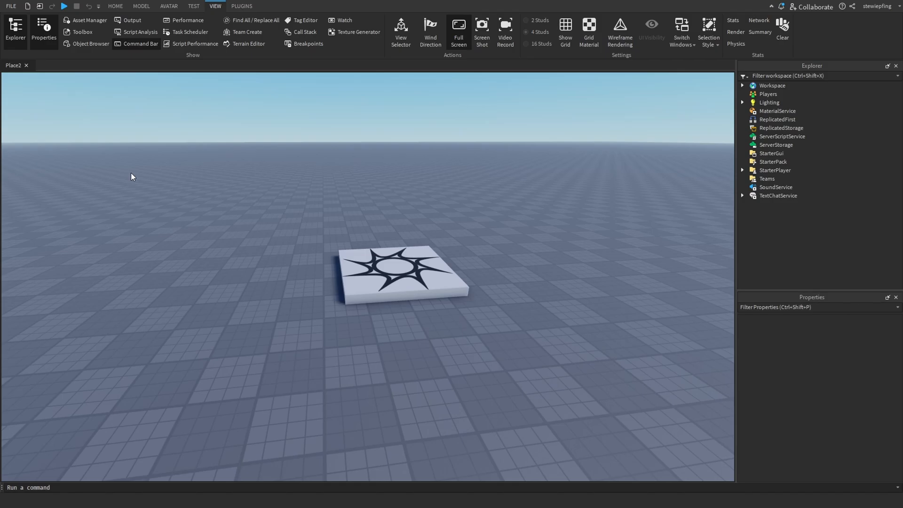
{"action": "mouse_move", "coordinate": [130, 148]}
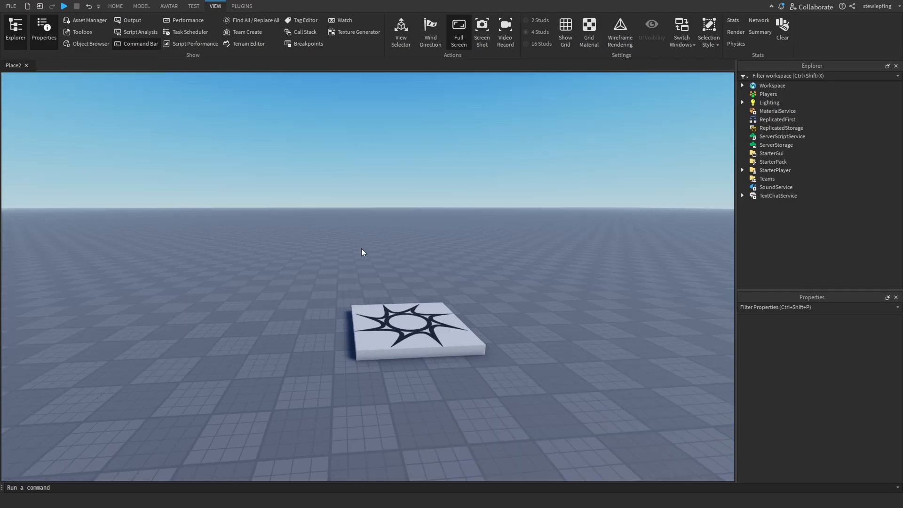
{"action": "left_click", "coordinate": [37, 488]}
{"action": "type", "text": "print(loadstring("}
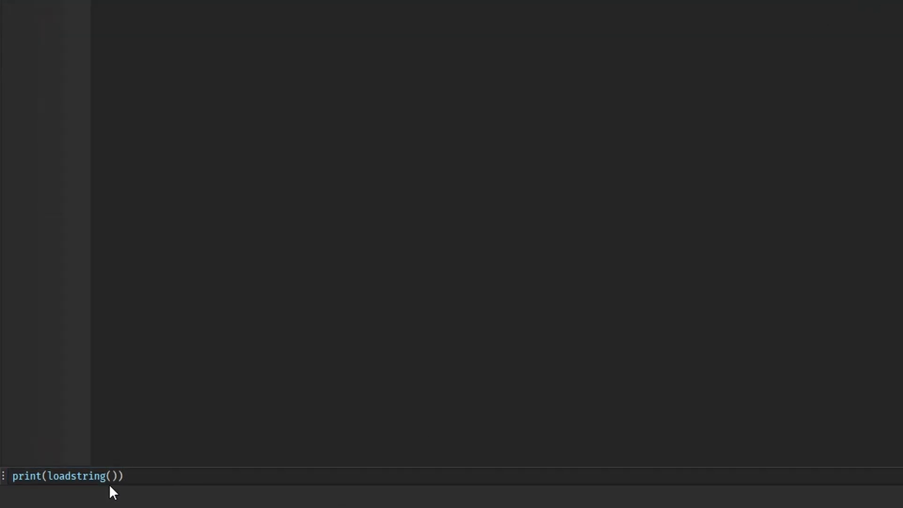
Run print(loadstring(game.ServerScriptService.Script.Source)()) so the output shows Hello world!
{"action": "type", "text": "game.ServerScriptService"}
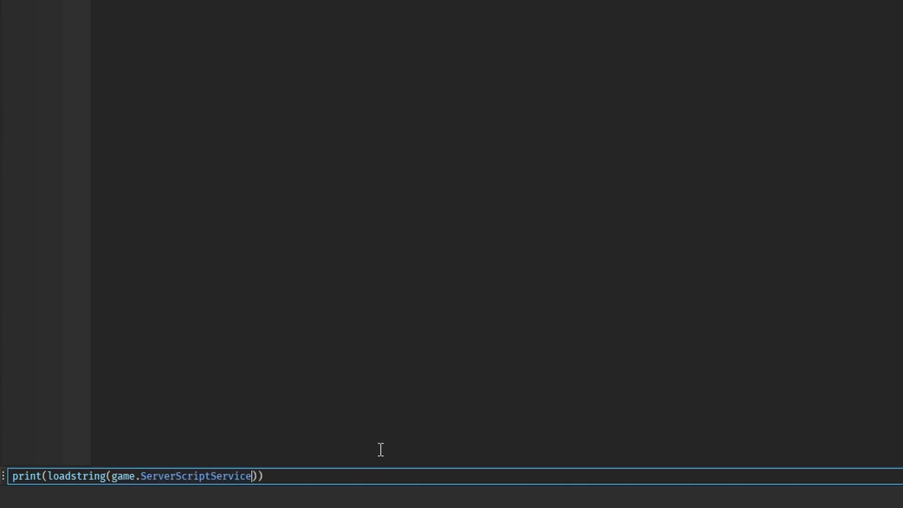
{"action": "type", "text": ".sc"}
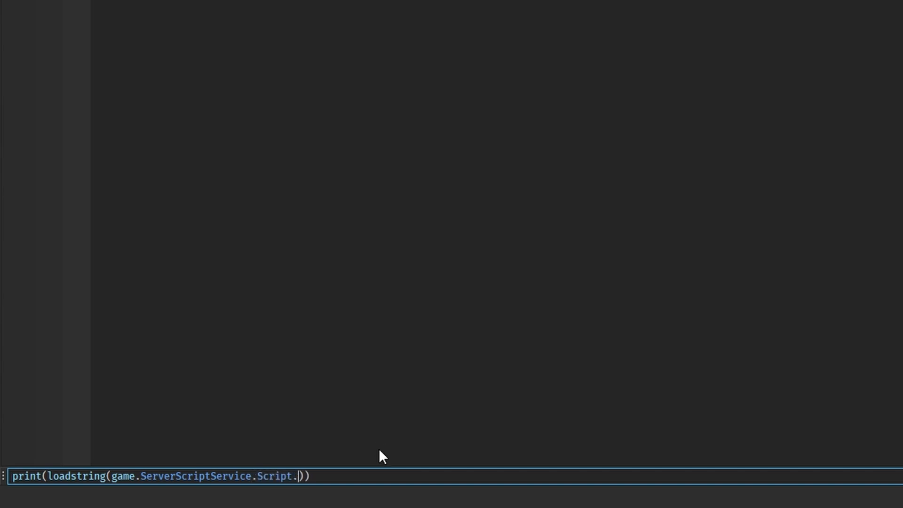
{"action": "type", "text": "Source"}
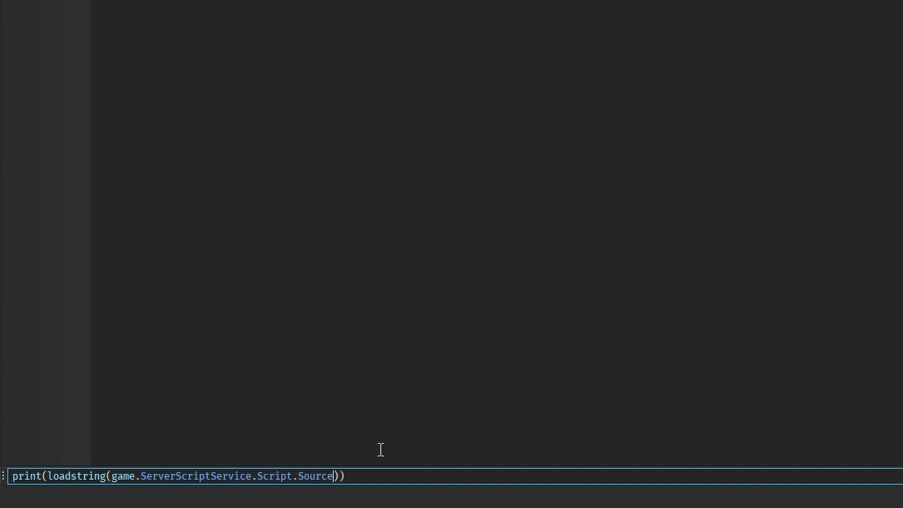
{"action": "type", "text": "()"}
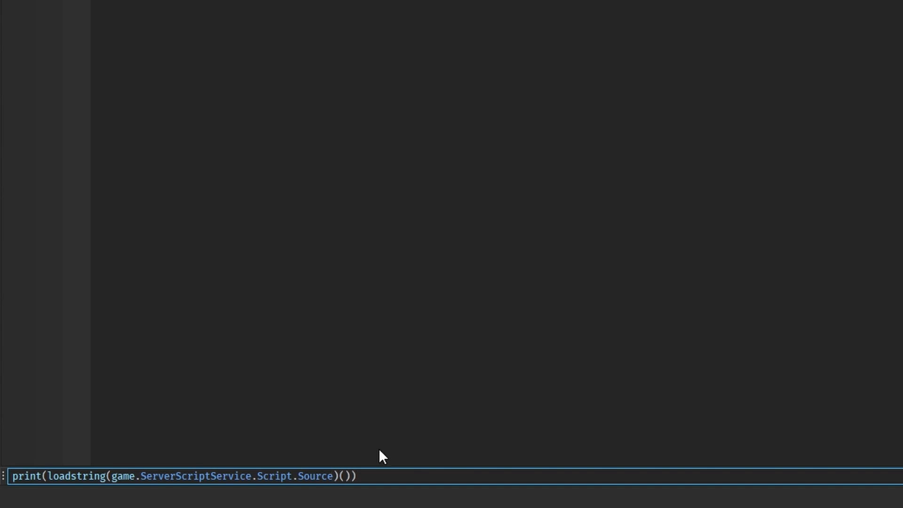
{"action": "mouse_move", "coordinate": [338, 446]}
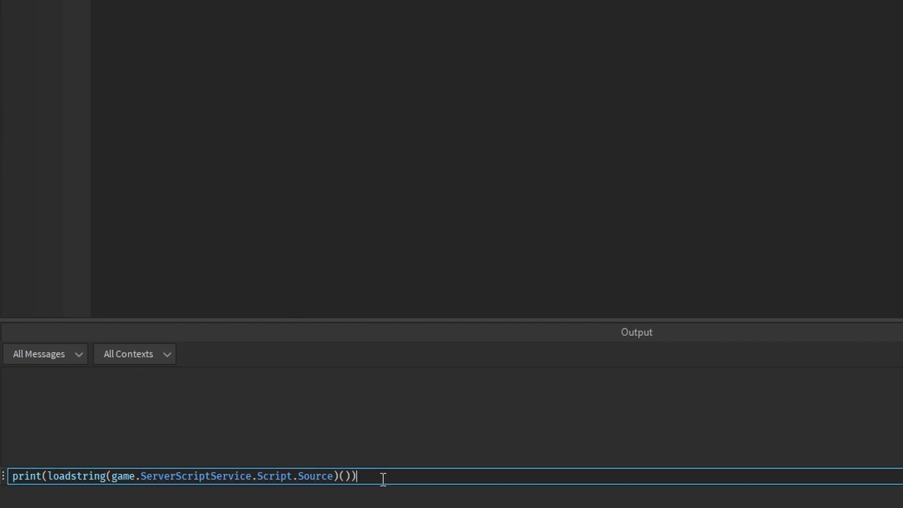
{"action": "key", "text": "Return"}
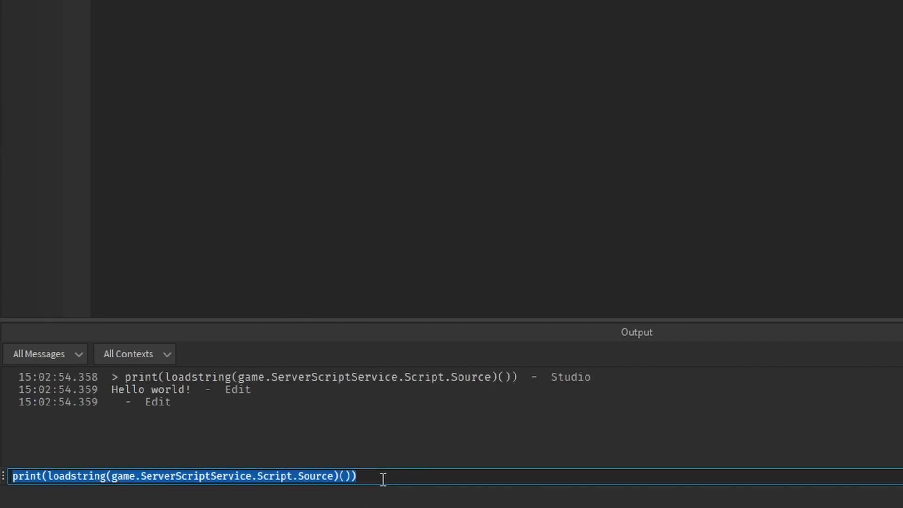
{"action": "mouse_move", "coordinate": [143, 391]}
{"action": "type", "text": "for"}
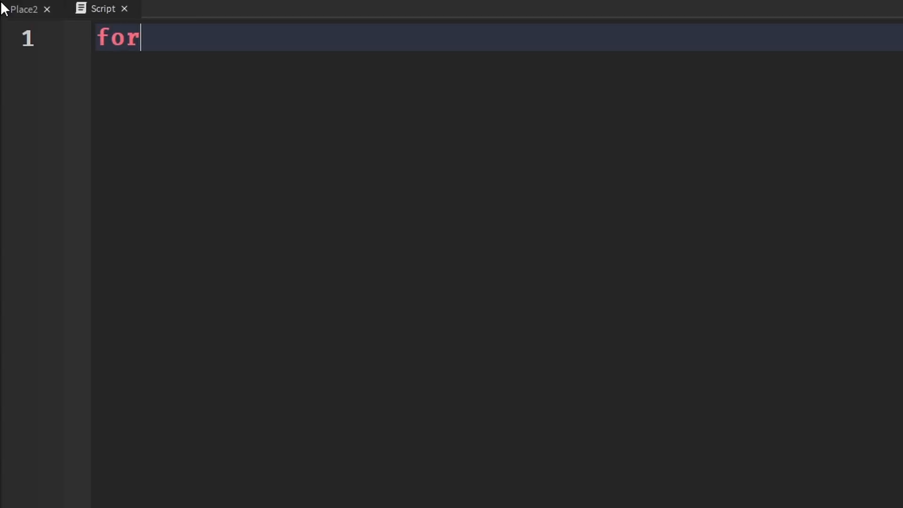
Write a for i = 1,10,1 loop with print(i) and rerun it to list 1 through 10
{"action": "type", "text": "i = 1,10,"}
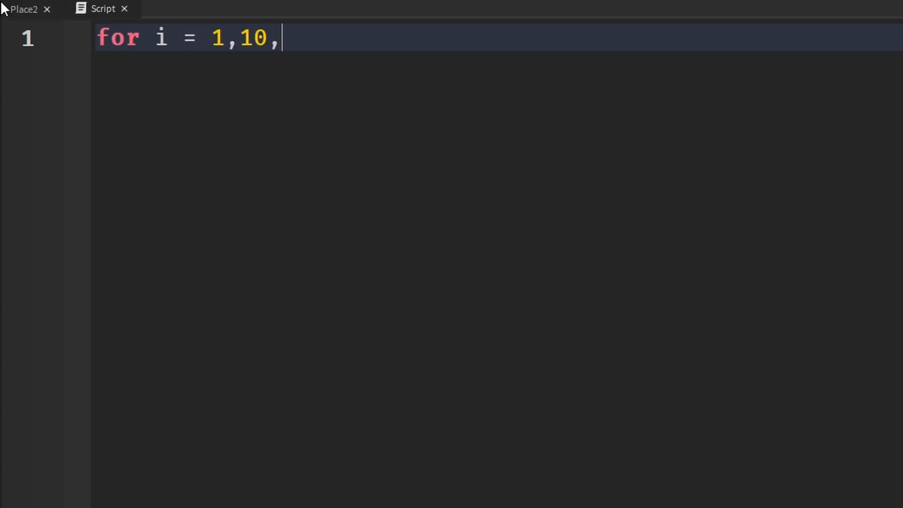
{"action": "type", "text": "1,"}
{"action": "type", "text": "pr"}
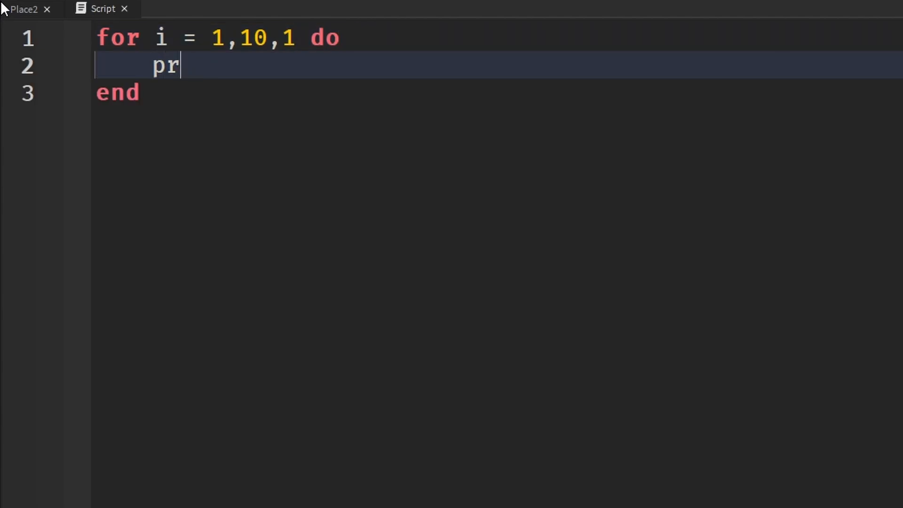
{"action": "type", "text": "int(i)"}
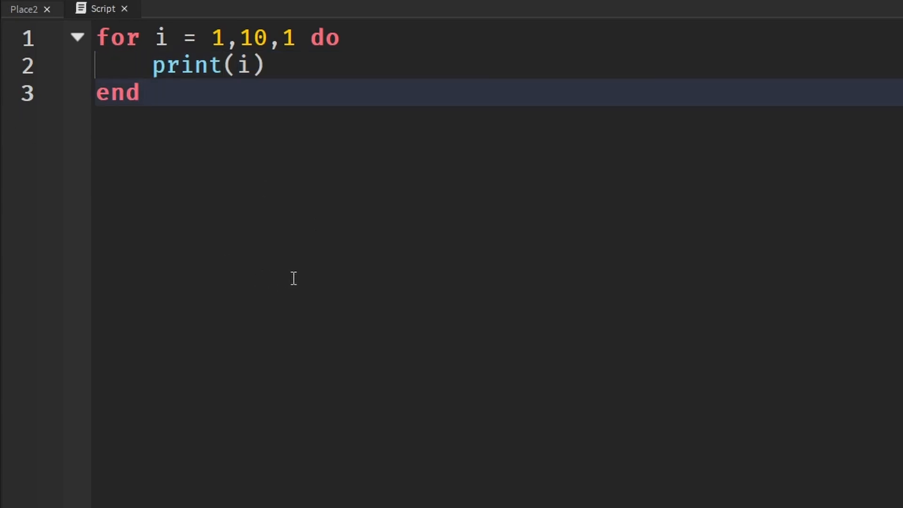
{"action": "mouse_move", "coordinate": [294, 278]}
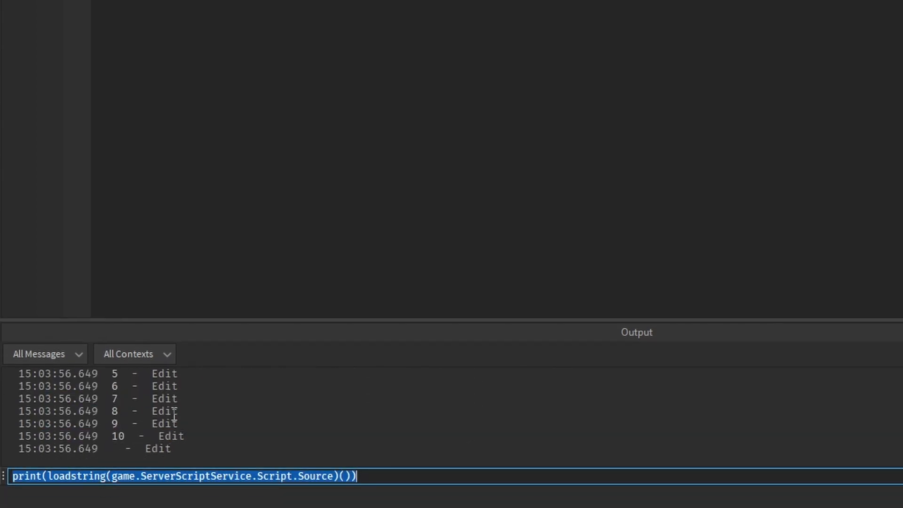
{"action": "mouse_move", "coordinate": [298, 399]}
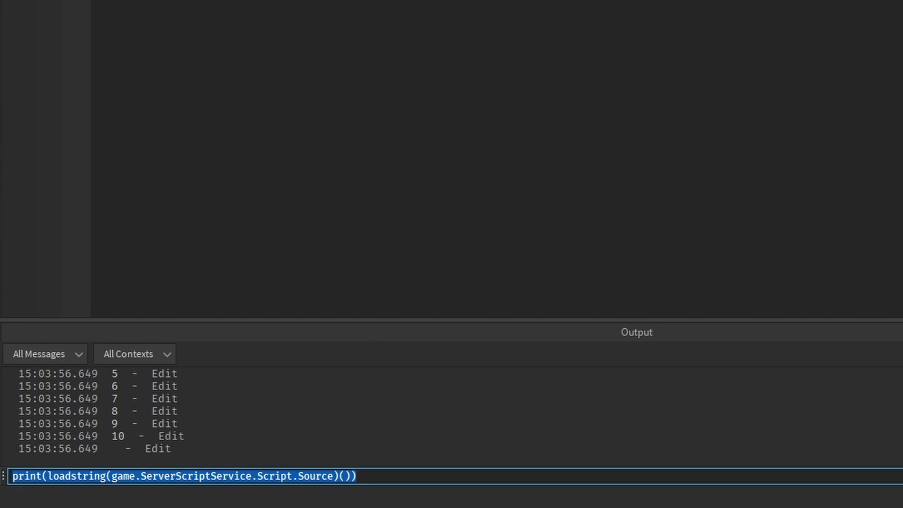
{"action": "scroll", "scroll_direction": "up", "scroll_amount": 3}
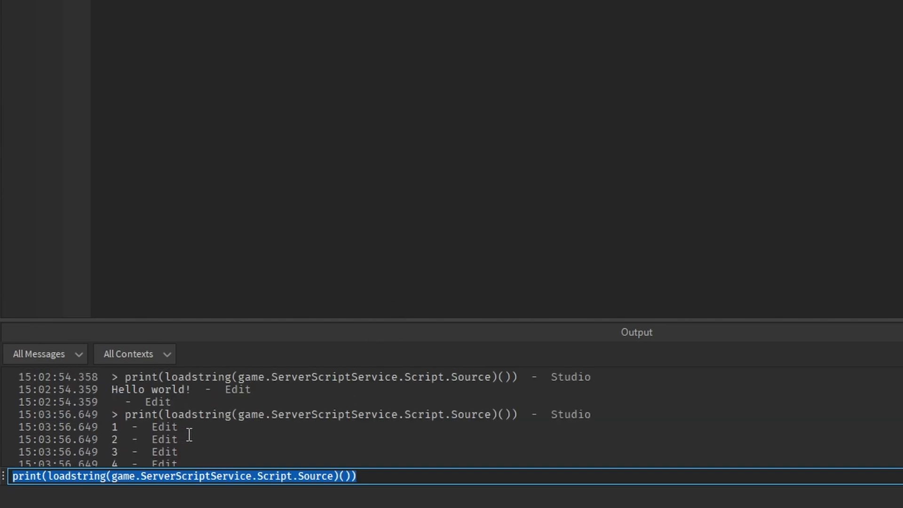
{"action": "scroll", "scroll_direction": "down", "scroll_amount": 3}
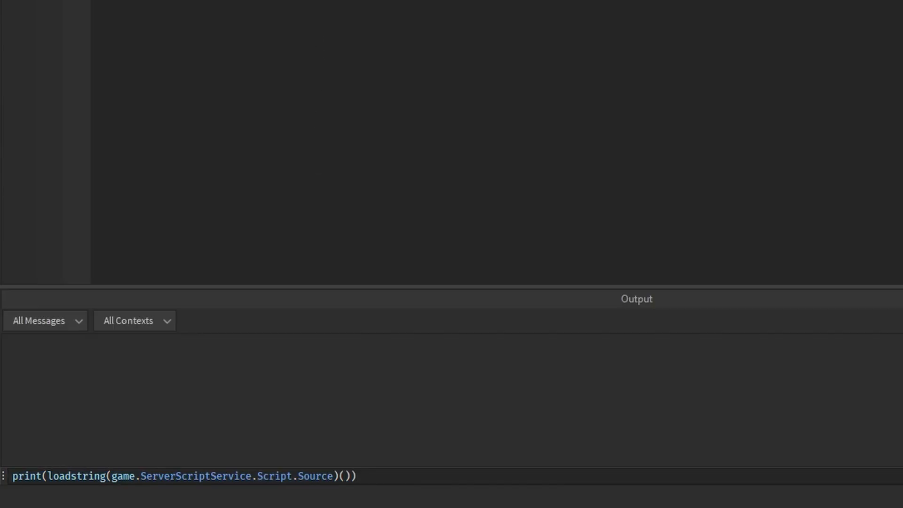
Return to the script editor and select code to replace it with the recursive Factorial(n) function
{"action": "left_click", "coordinate": [104, 9]}
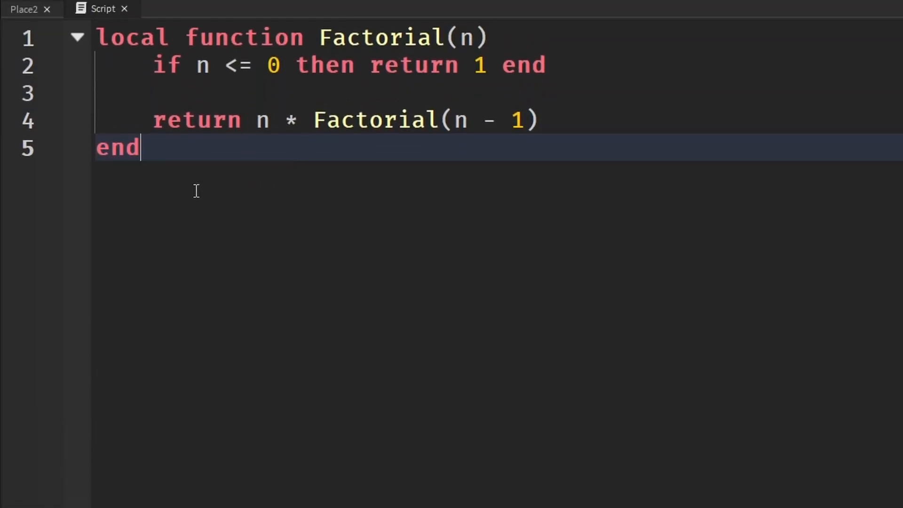
{"action": "mouse_move", "coordinate": [184, 188]}
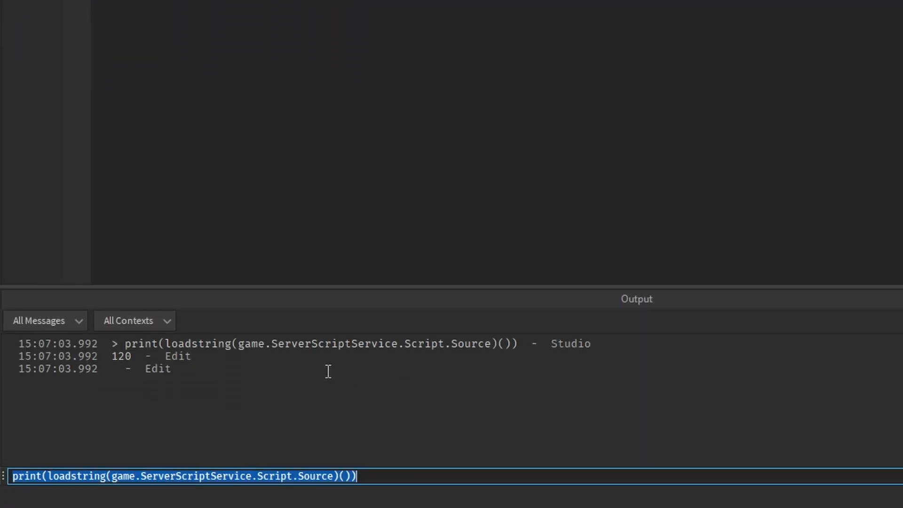
{"action": "double_click", "coordinate": [120, 356]}
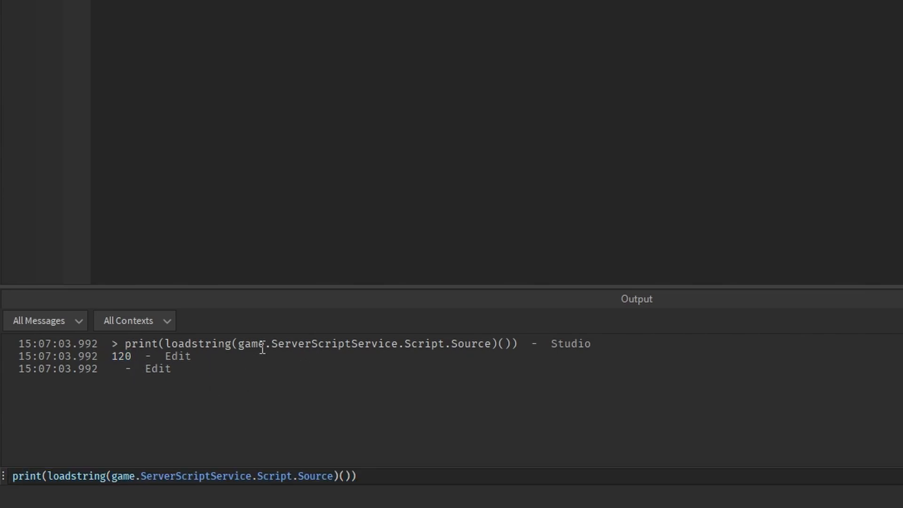
{"action": "mouse_move", "coordinate": [266, 344]}
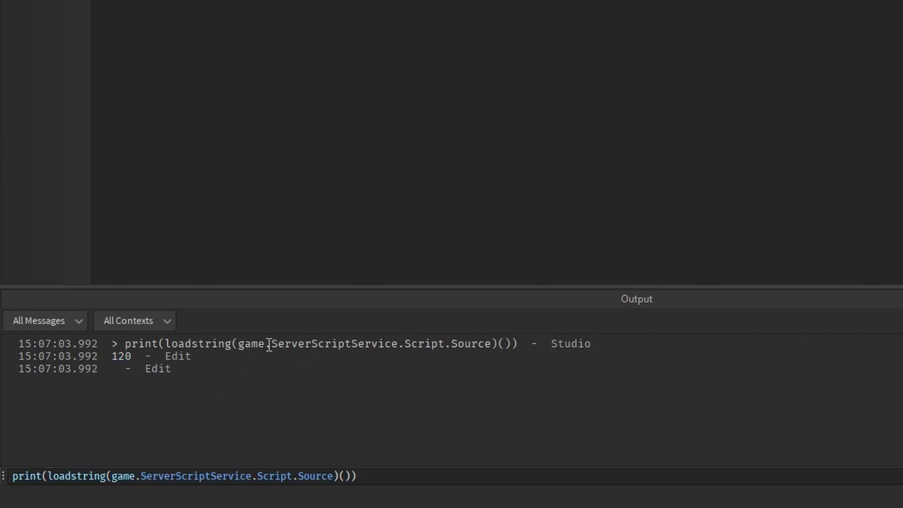
{"action": "mouse_move", "coordinate": [378, 7]}
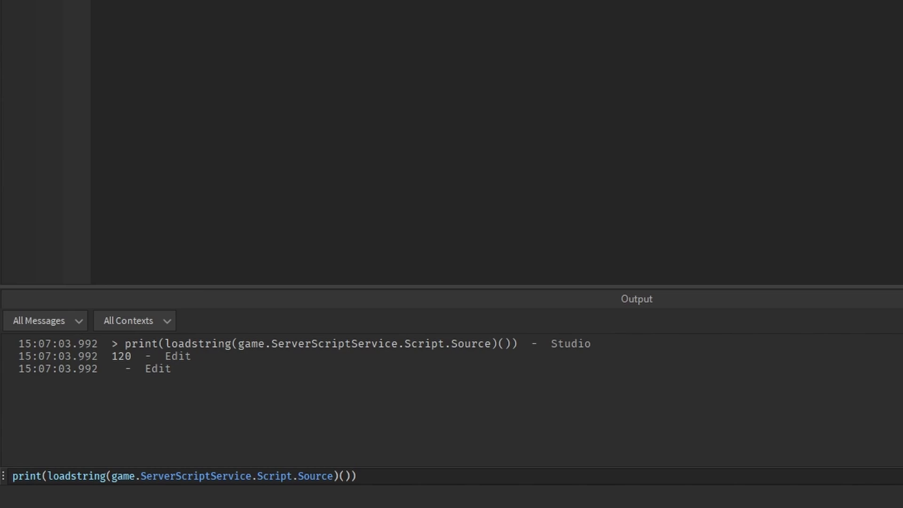
{"action": "mouse_move", "coordinate": [604, 359]}
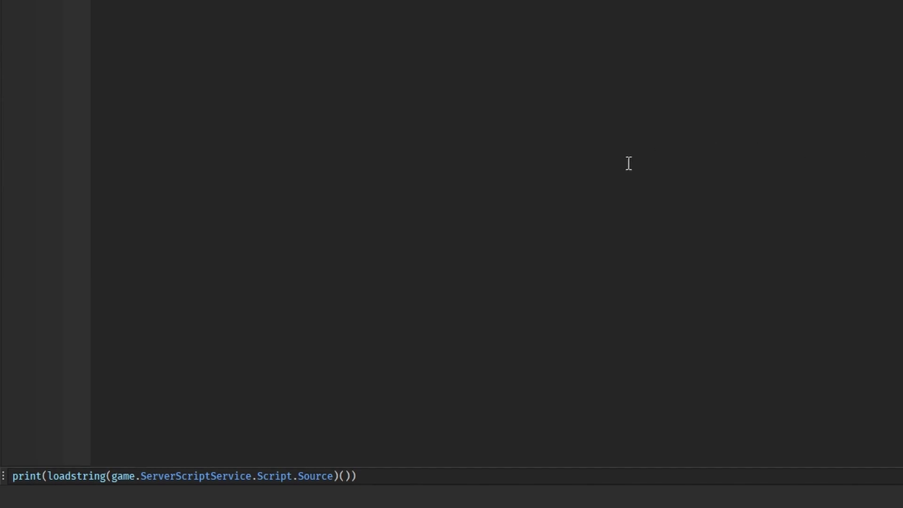
{"action": "left_click", "coordinate": [73, 6]}
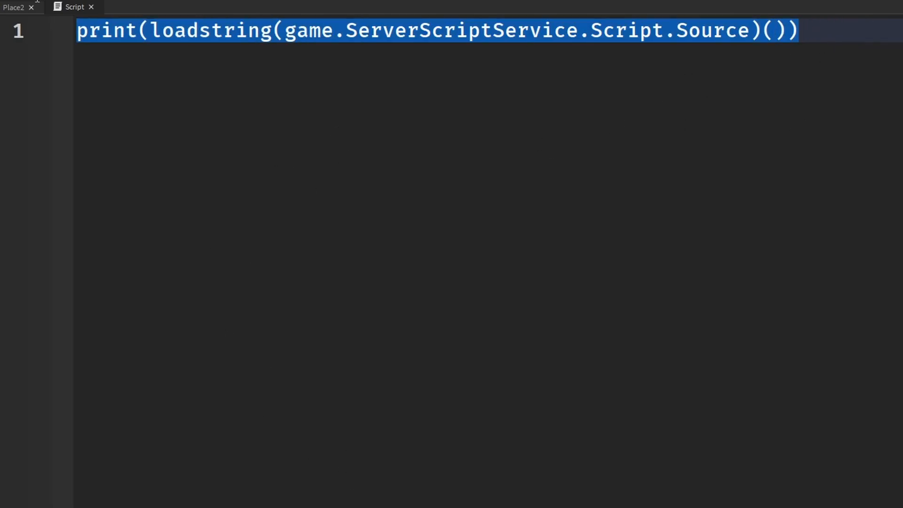
{"action": "left_click", "coordinate": [111, 30]}
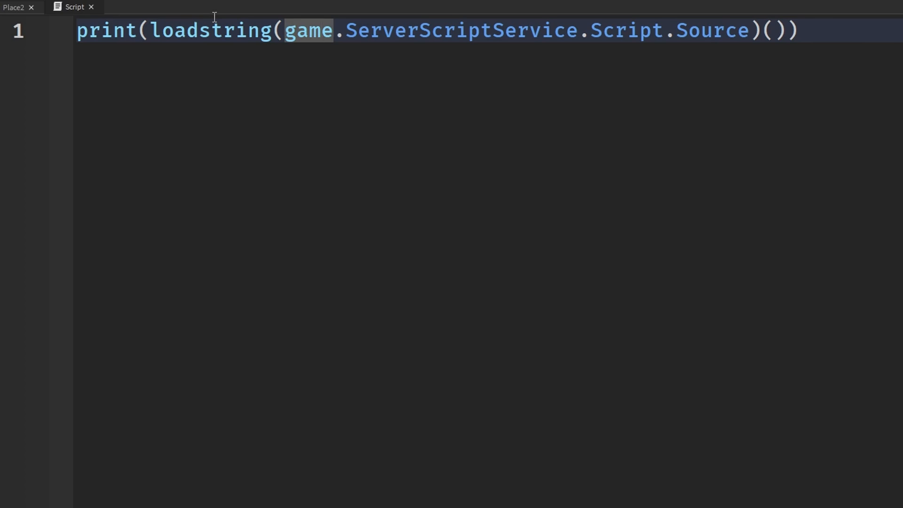
{"action": "mouse_move", "coordinate": [257, 20]}
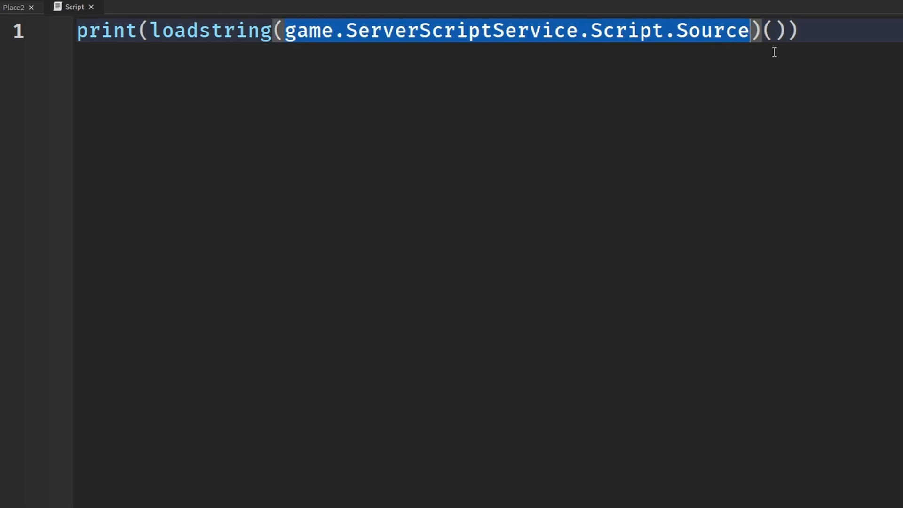
{"action": "double_click", "coordinate": [460, 30]}
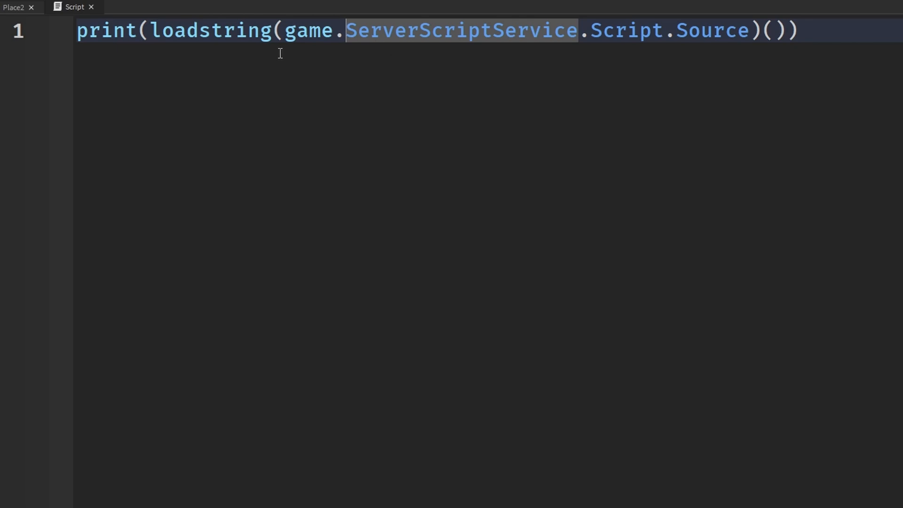
{"action": "mouse_move", "coordinate": [850, 65]}
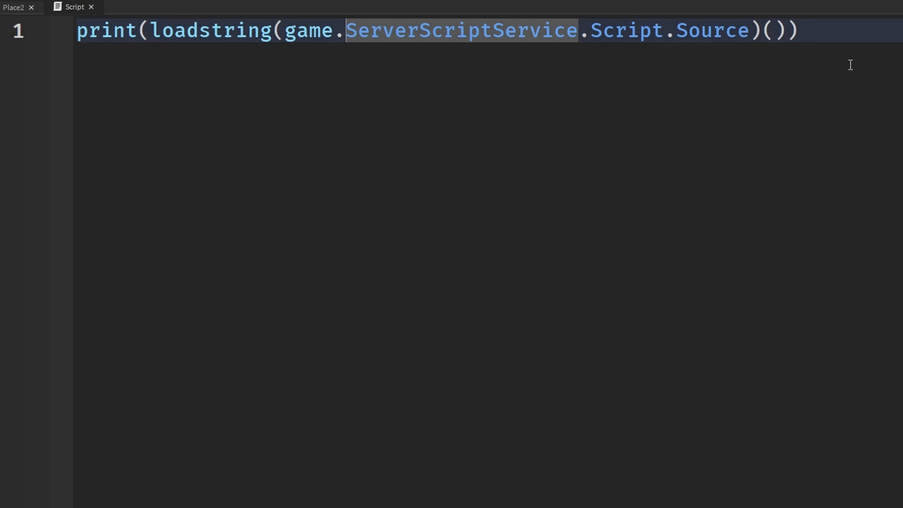
{"action": "left_click", "coordinate": [766, 30]}
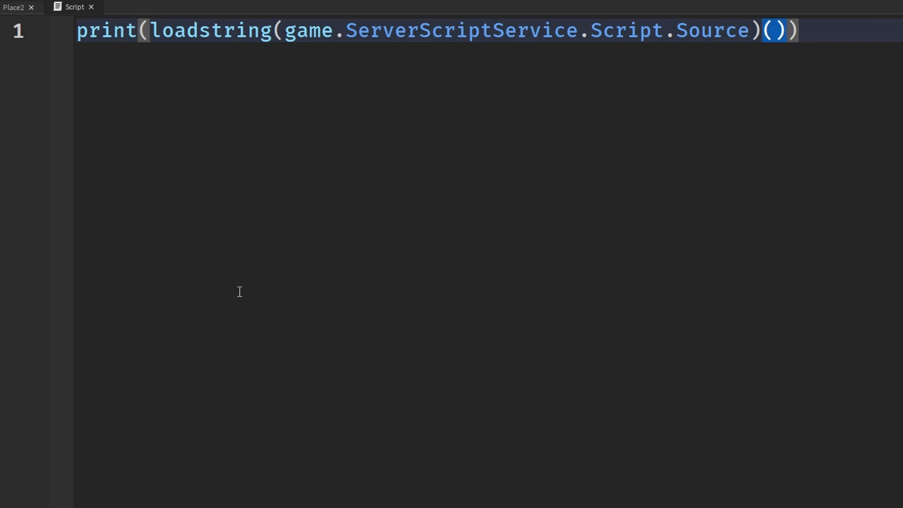
{"action": "mouse_move", "coordinate": [887, 73]}
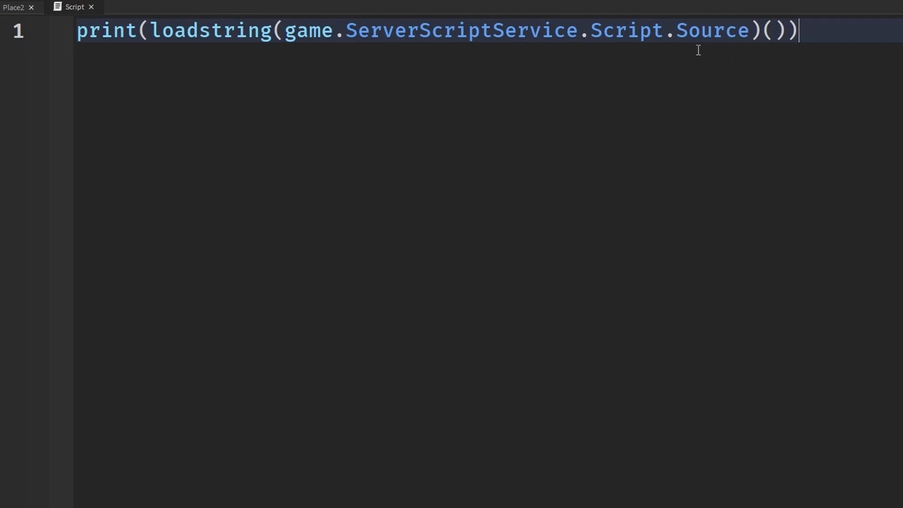
{"action": "mouse_move", "coordinate": [768, 71]}
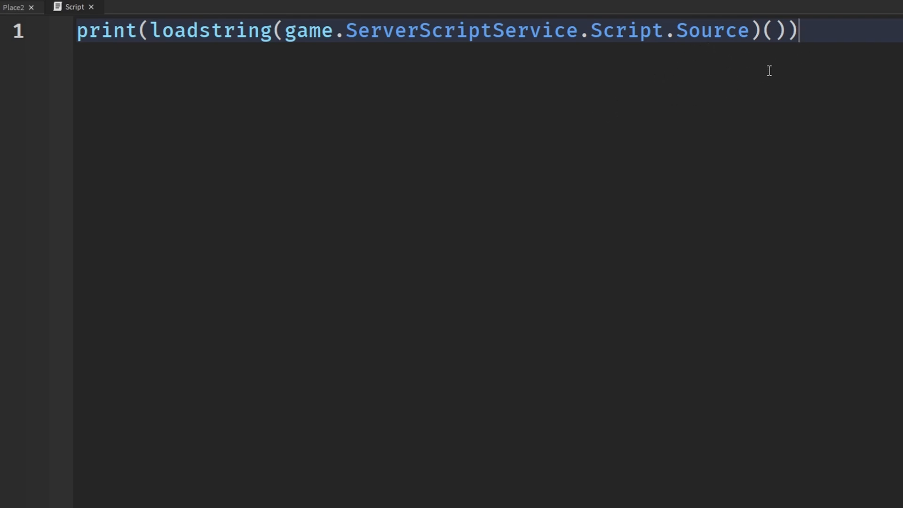
{"action": "mouse_move", "coordinate": [816, 26]}
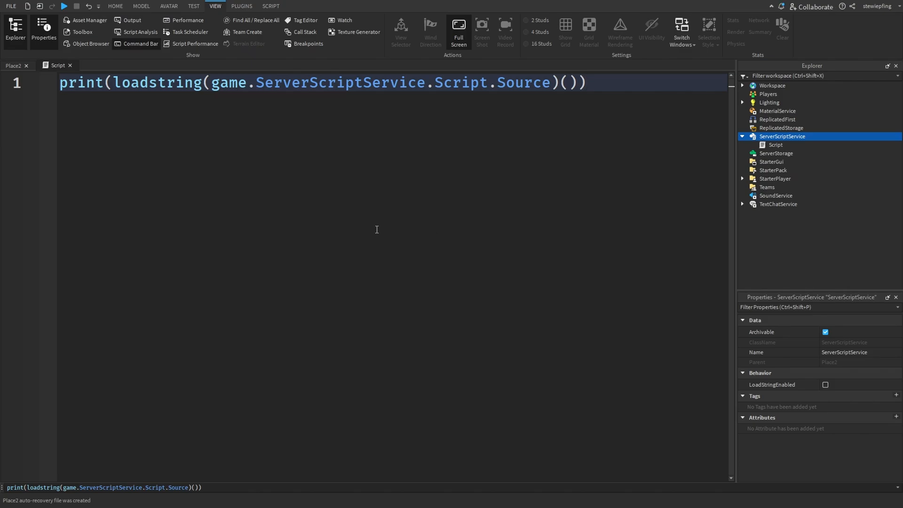
Reopen the Output window showing the loadstring run and its result 120, keeping the caret at the command's end
{"action": "left_click", "coordinate": [586, 83]}
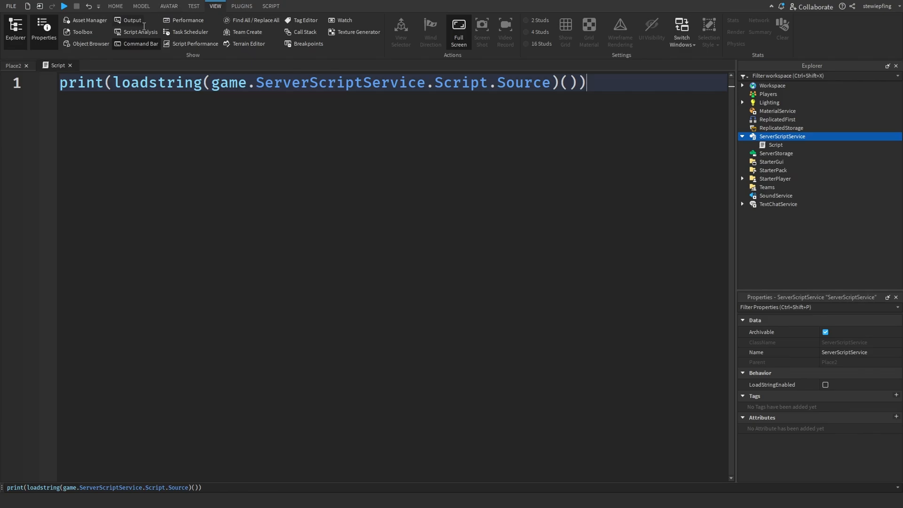
{"action": "left_click", "coordinate": [132, 20]}
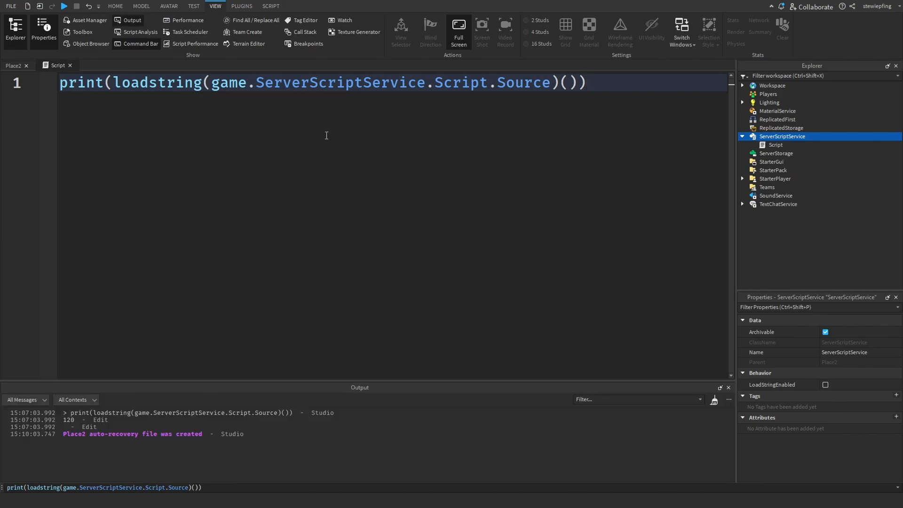
{"action": "mouse_move", "coordinate": [591, 78]}
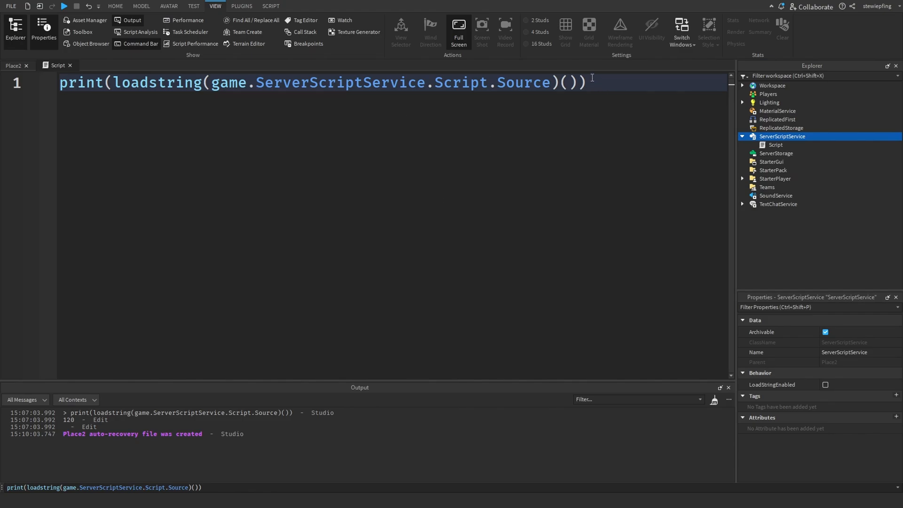
{"action": "mouse_move", "coordinate": [529, 166]}
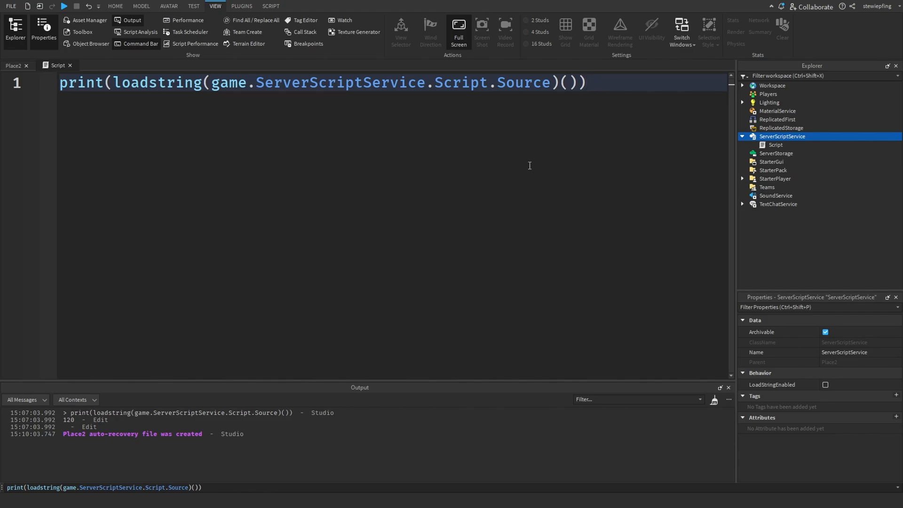
{"action": "mouse_move", "coordinate": [514, 157]}
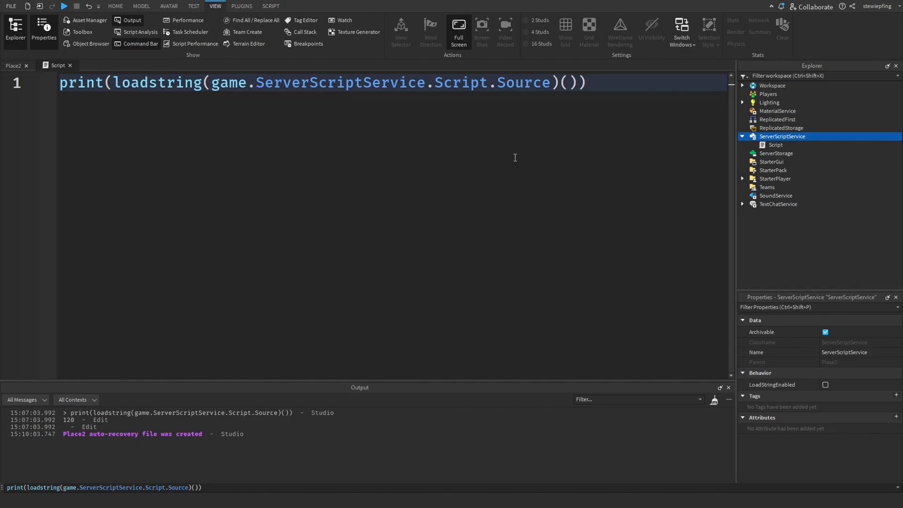
{"action": "left_click", "coordinate": [586, 82]}
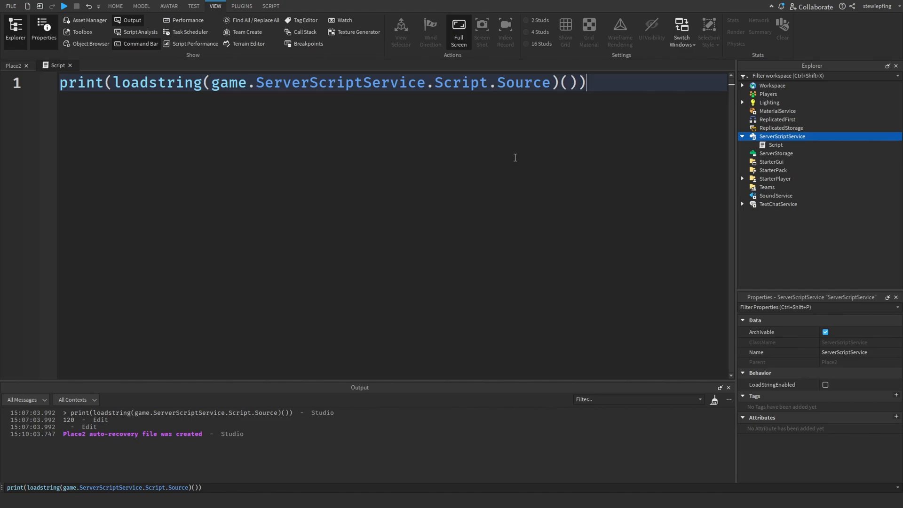
{"action": "mouse_move", "coordinate": [235, 167]}
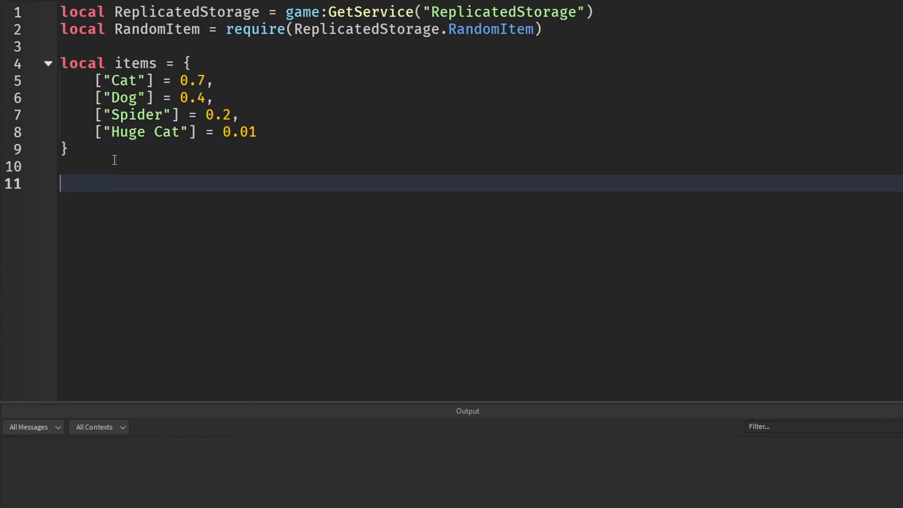
Add print(RandomItem.Choose(items)), set Cat's weight to 0.6, and rerun to get Cat, Dog and Huge Cat
{"action": "type", "text": "print(rand"}
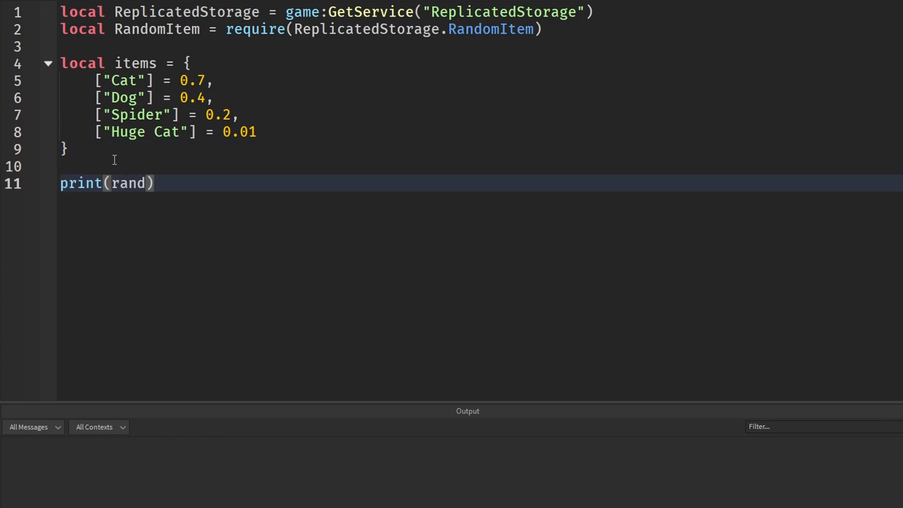
{"action": "type", "text": "RandomItem.Choose()"}
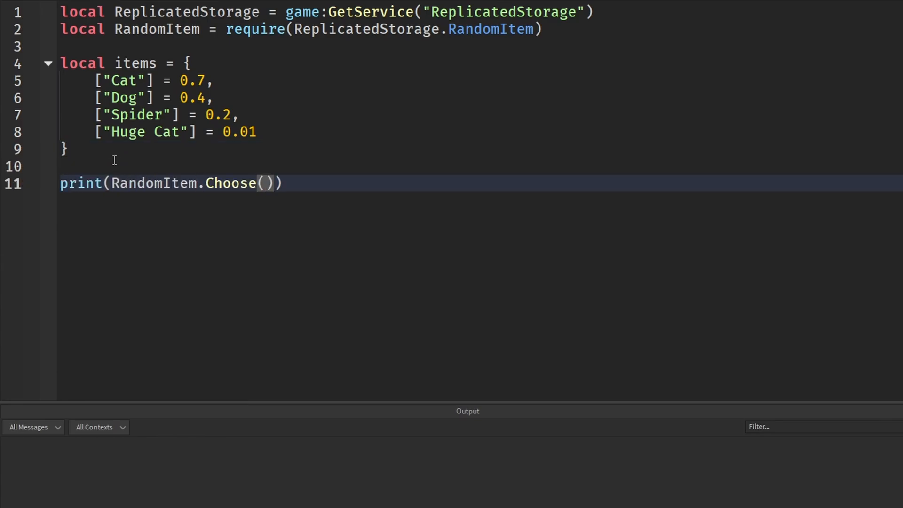
{"action": "type", "text": "items"}
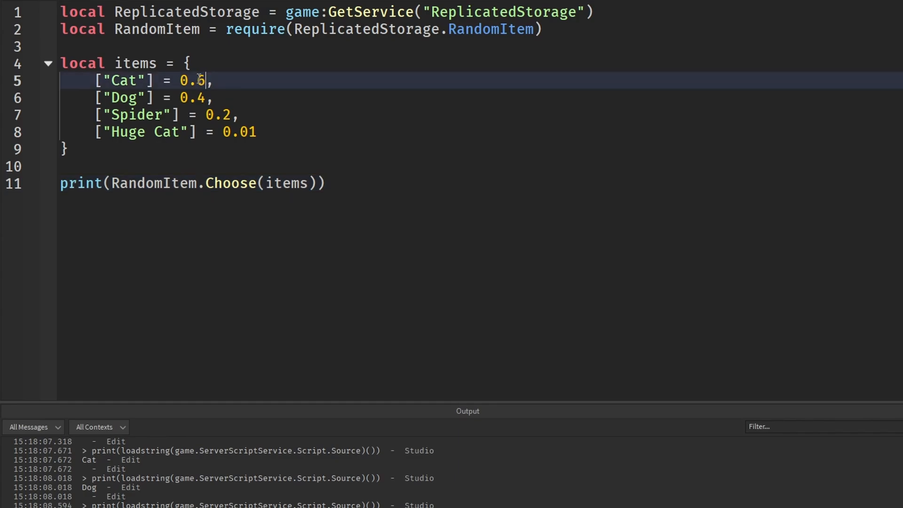
{"action": "type", "text": "6"}
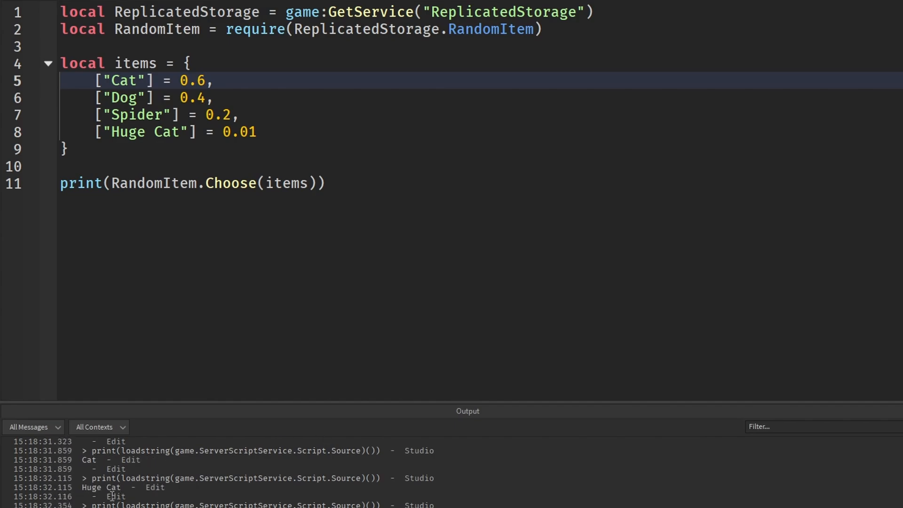
{"action": "double_click", "coordinate": [100, 487]}
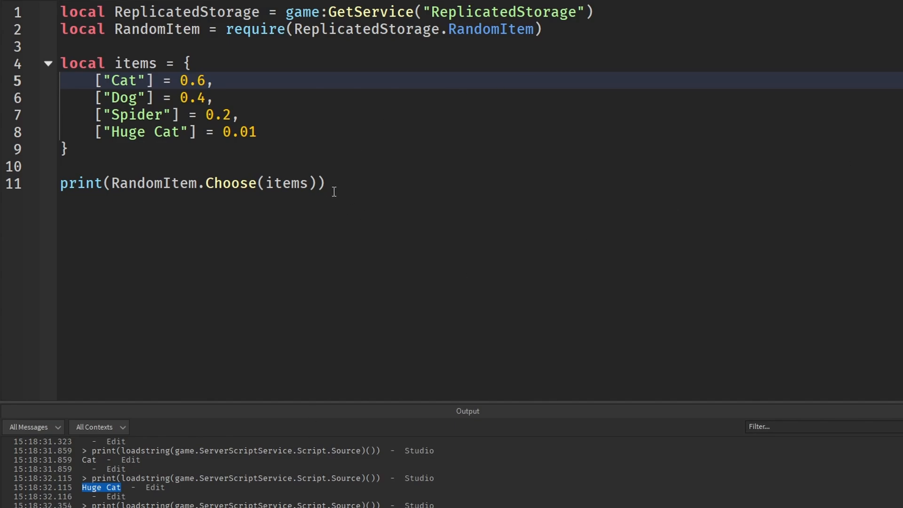
{"action": "left_click", "coordinate": [331, 184]}
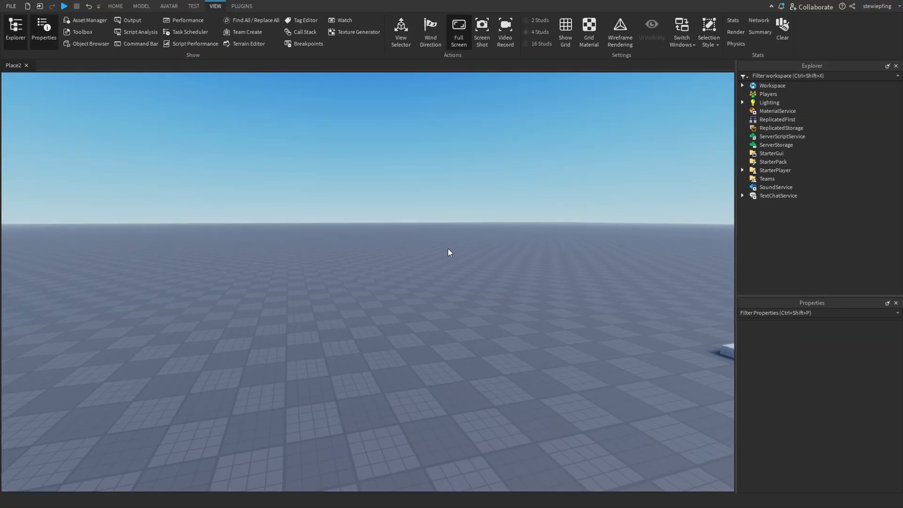
{"action": "mouse_move", "coordinate": [451, 251]}
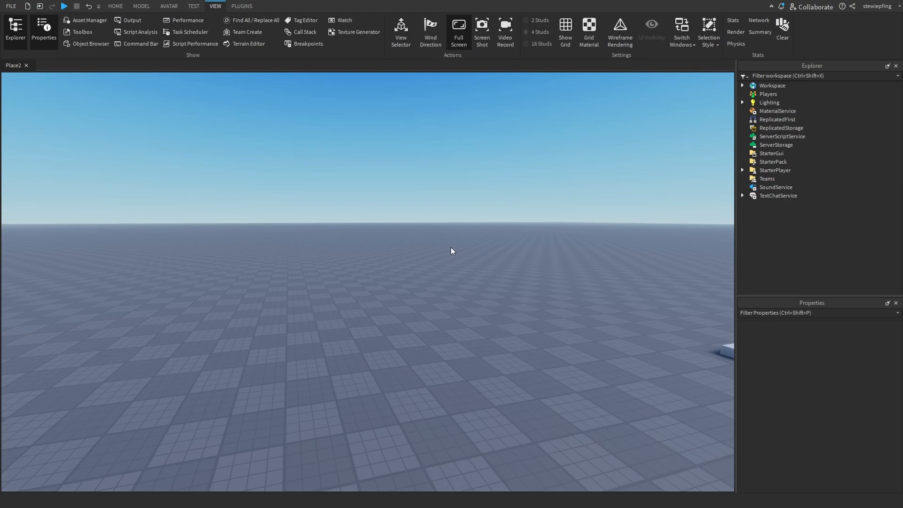